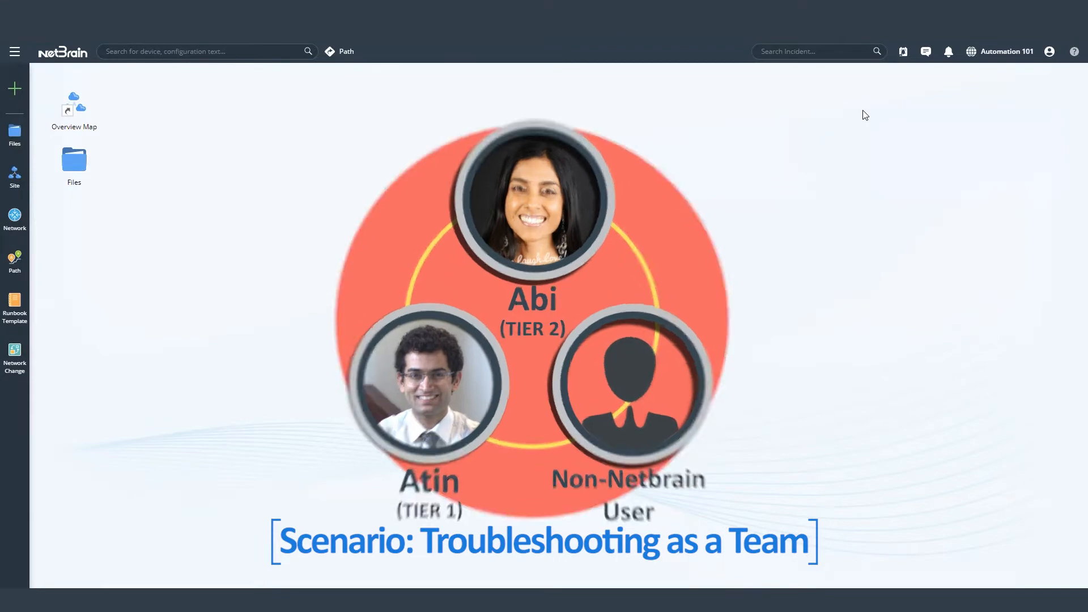
# - Open incident 100030, Application slowness reported, from the incident list
pyautogui.click(912, 55)
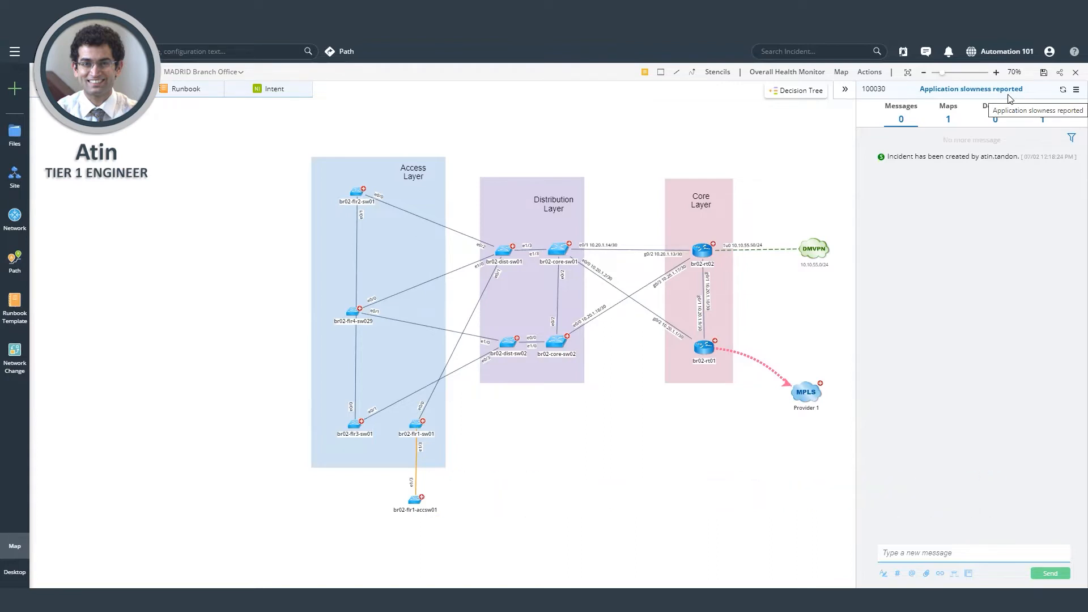
# - Start an Overall Health Monitor [CLI] check on the MADRID map's devices
pyautogui.rightClick(221, 236)
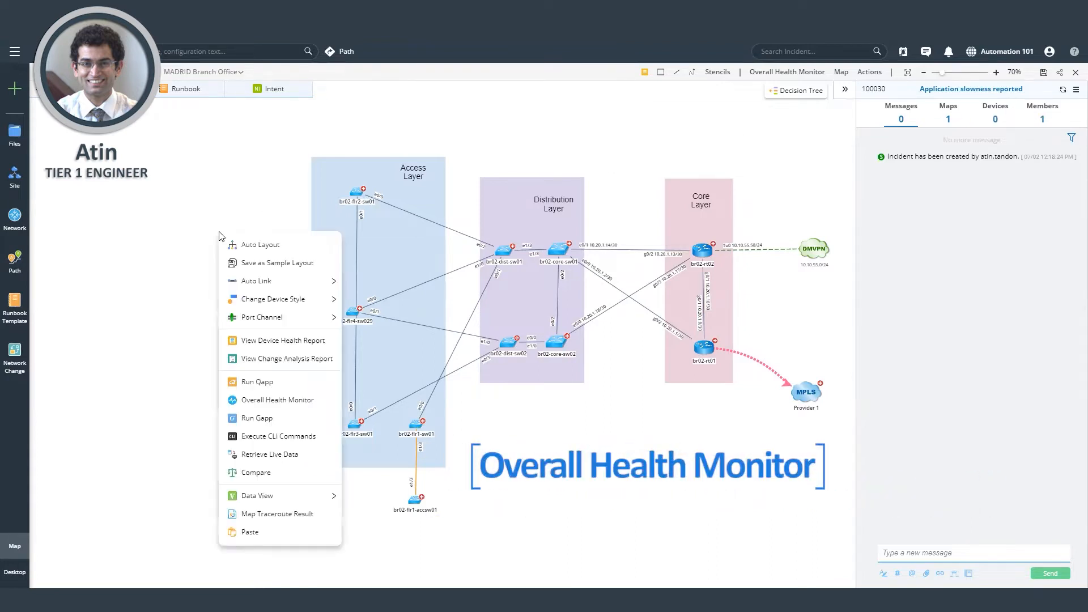
pyautogui.click(256, 381)
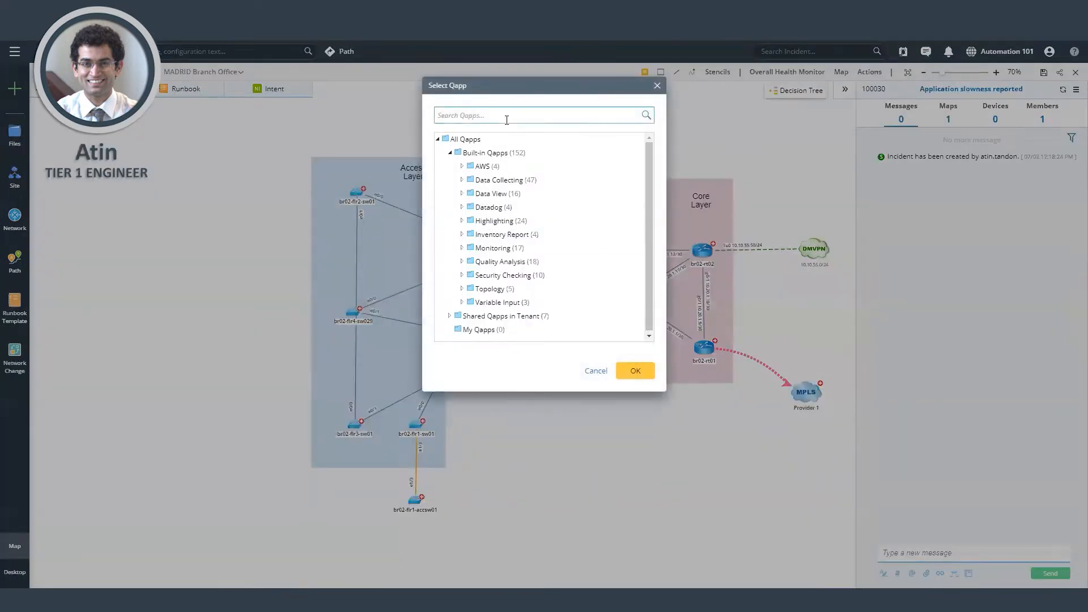
pyautogui.write('CLI')
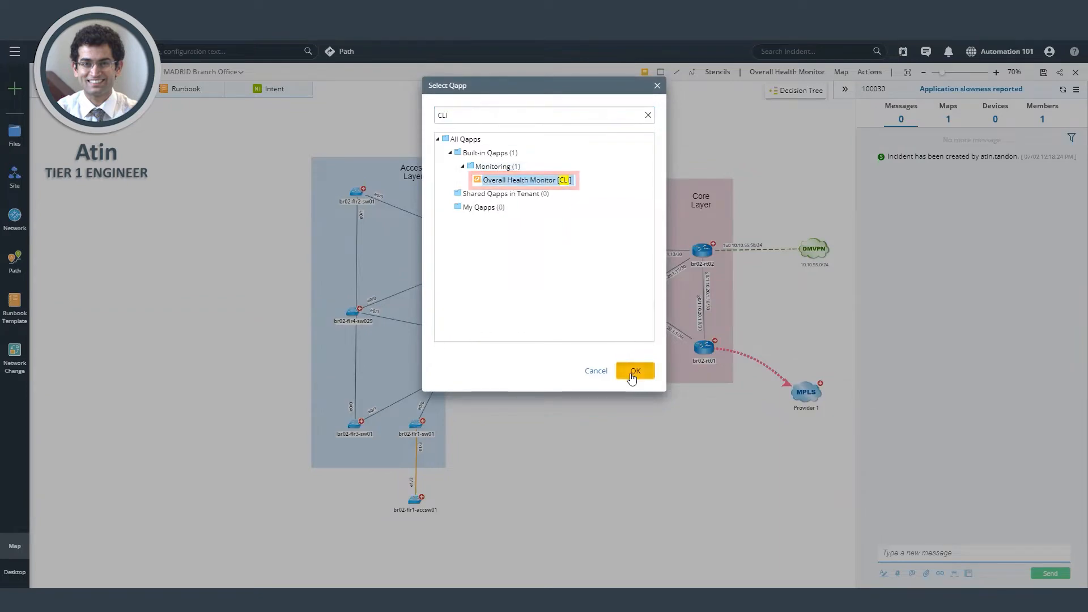
pyautogui.click(633, 370)
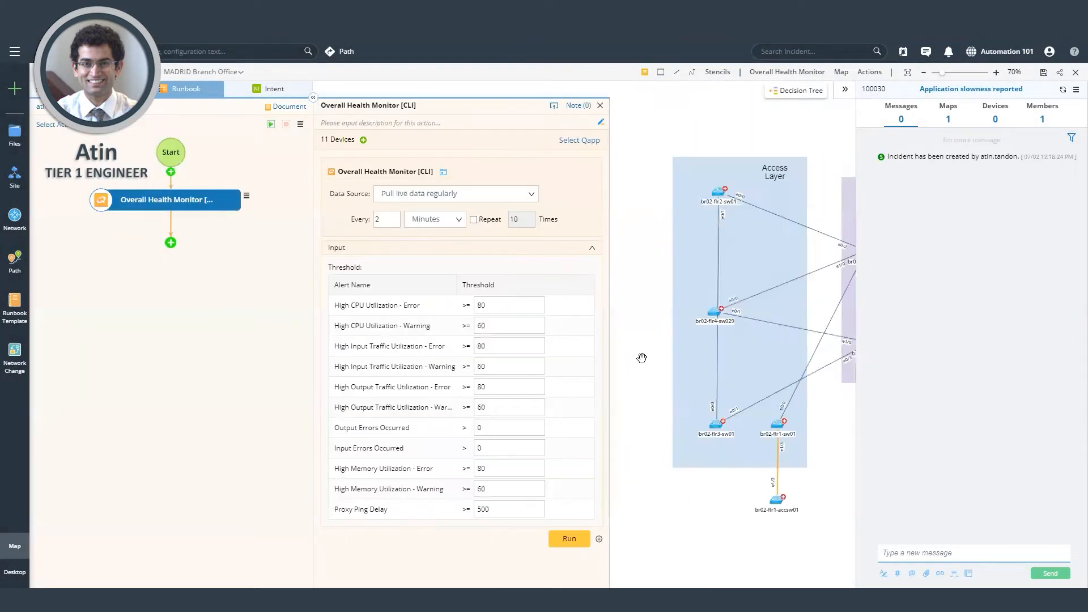
# - Run the check with live data pulled once and view per-device CPU and memory results
pyautogui.click(456, 194)
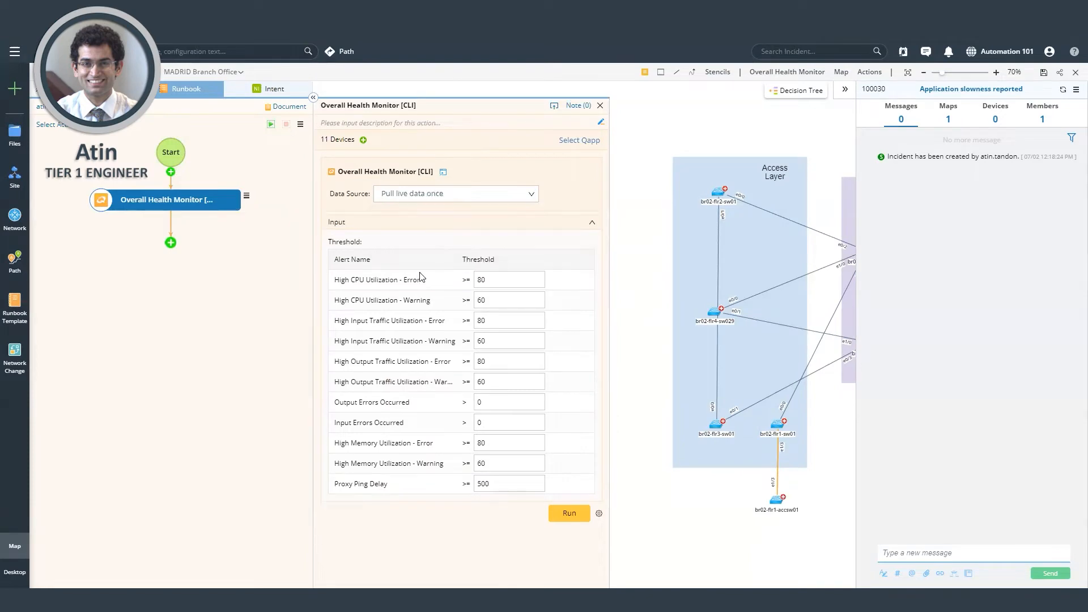
pyautogui.click(568, 513)
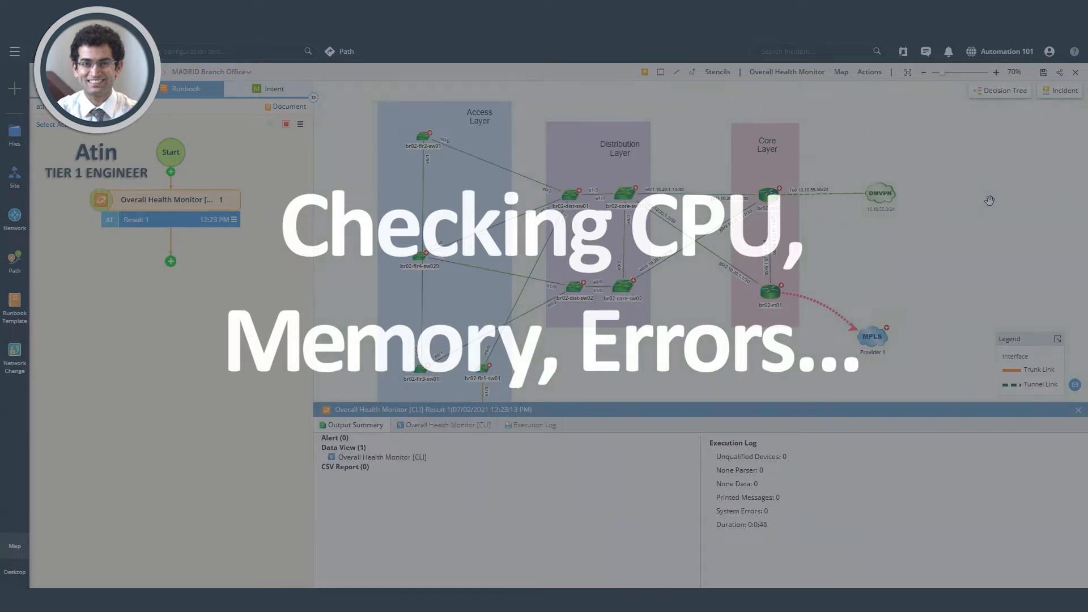
pyautogui.click(449, 424)
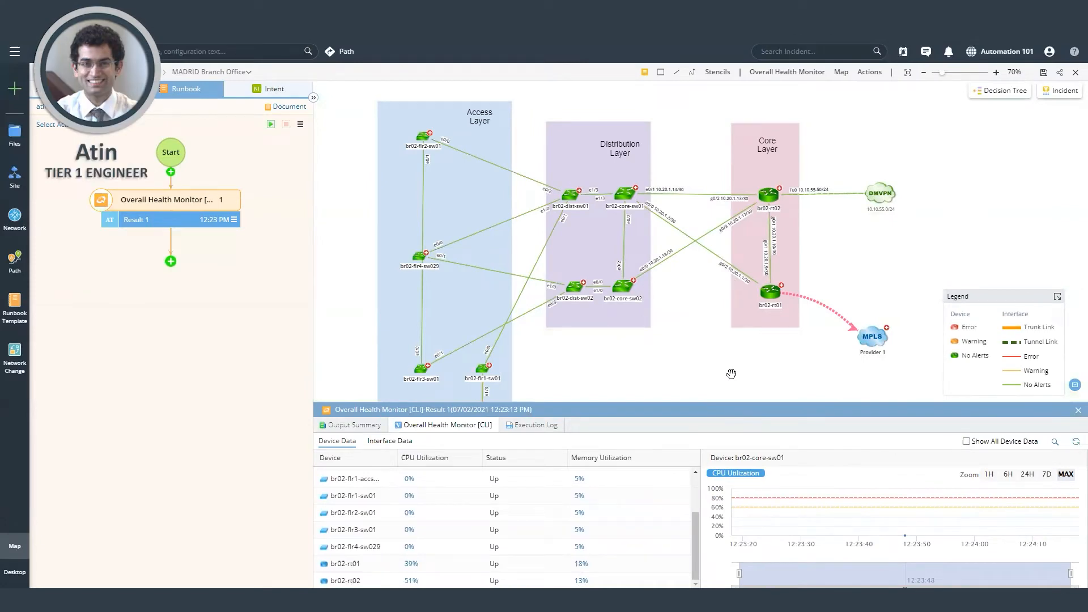
pyautogui.moveTo(201, 227)
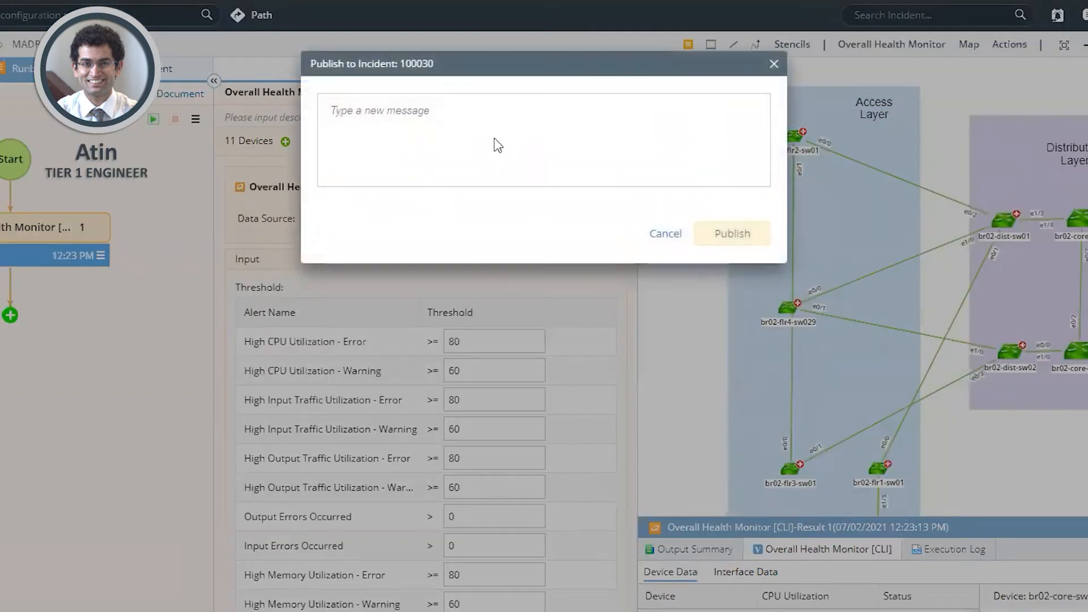
# - Publish the health result to the incident as 'All devices and interface are up'
pyautogui.write('All devices')
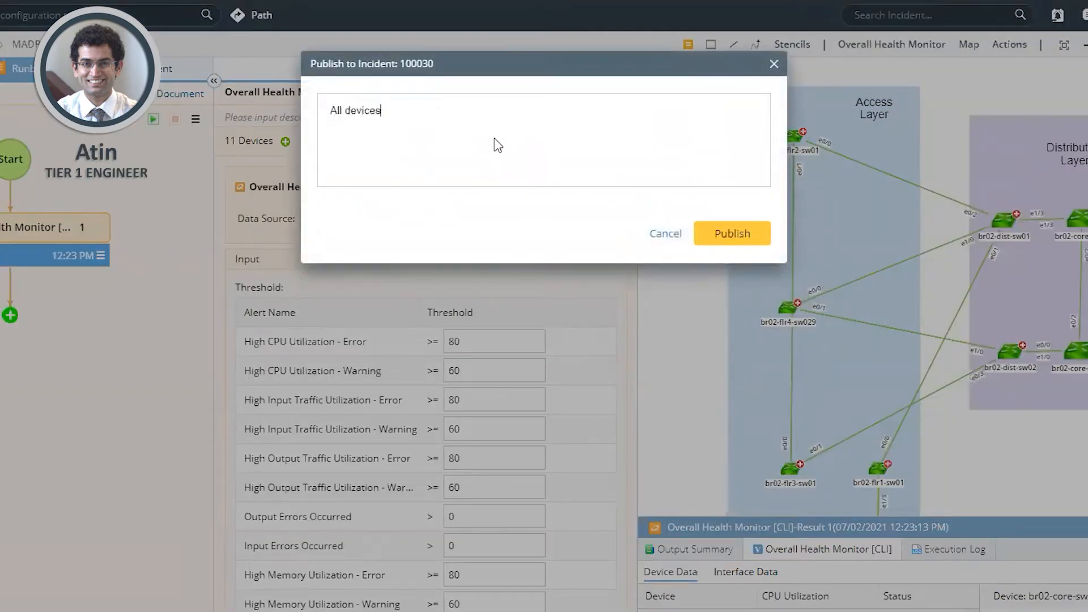
pyautogui.write('and interface are up')
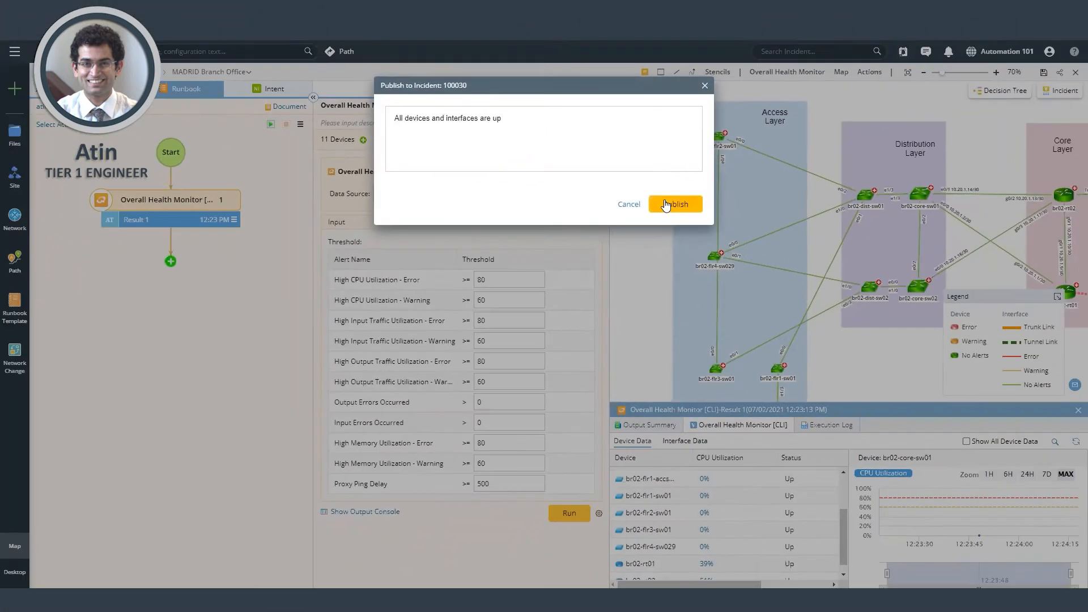
pyautogui.click(674, 204)
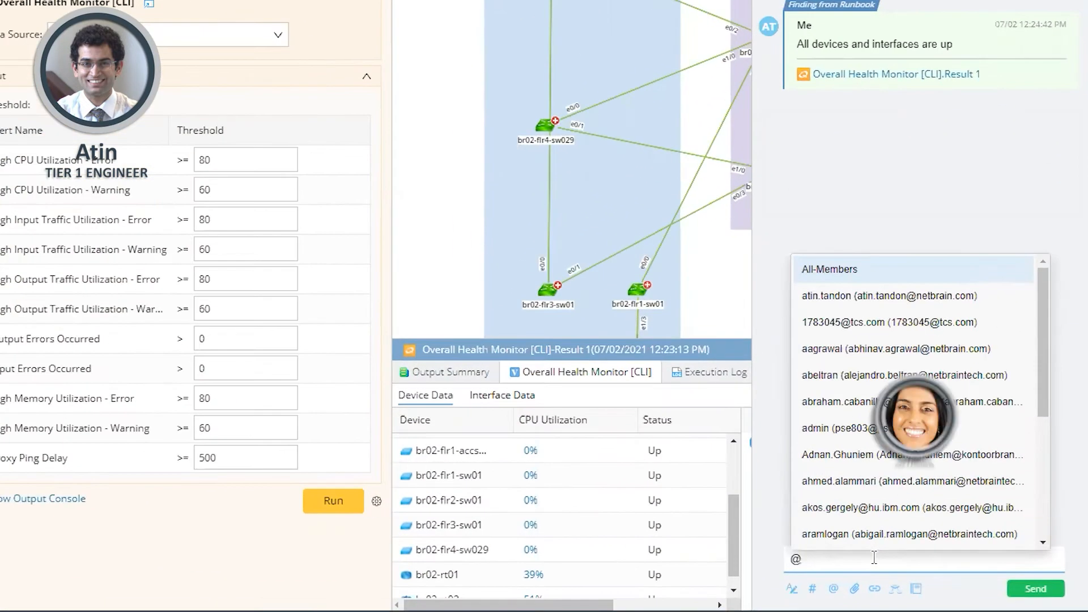
pyautogui.moveTo(896, 547)
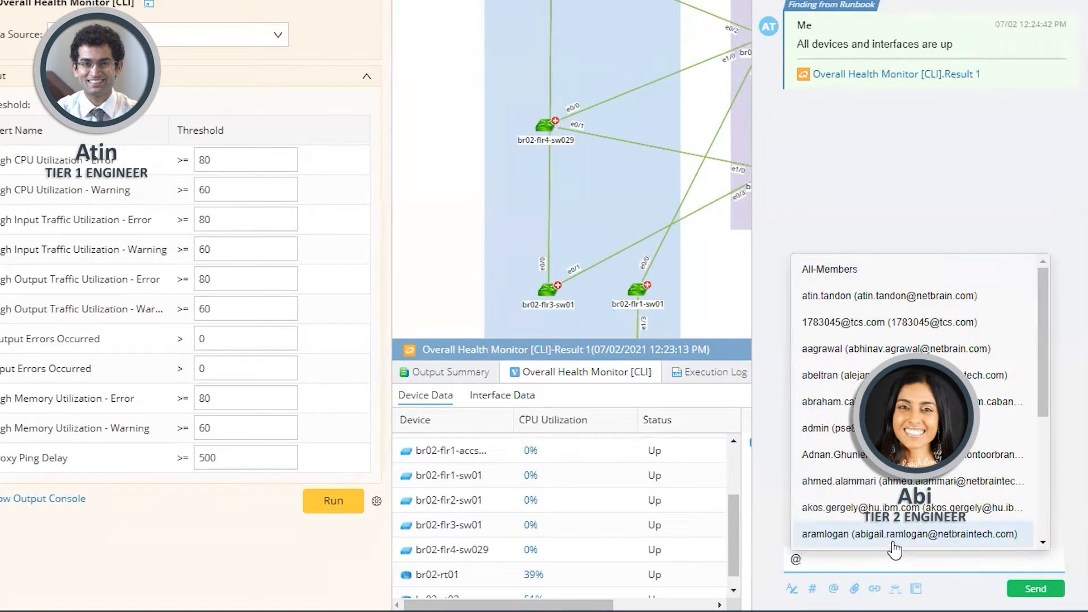
# - Mention the Tier 2 teammate in chat asking 'Can you please have a look?'
pyautogui.click(894, 534)
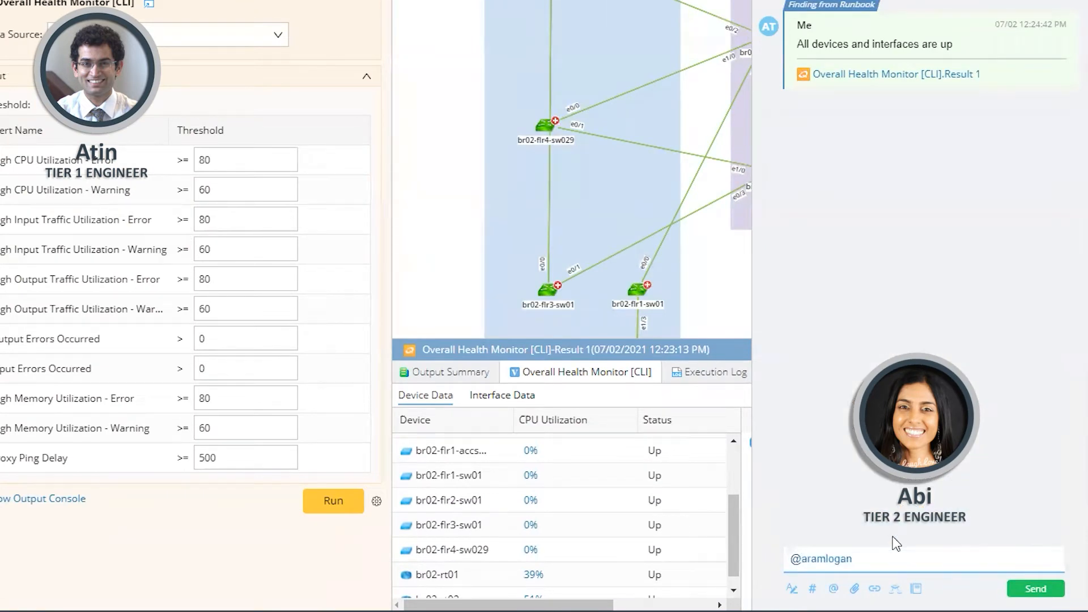
pyautogui.write('Can you please have a look?')
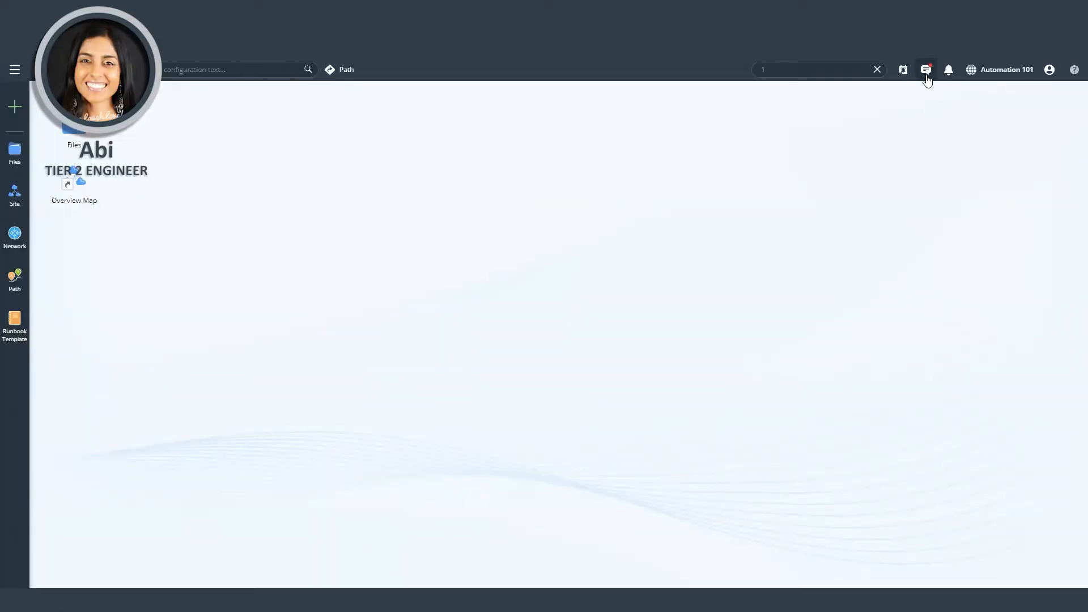
# - From the mention notification, open incident 100030 and review Overall Health Monitor [CLI].Result 1
pyautogui.click(925, 69)
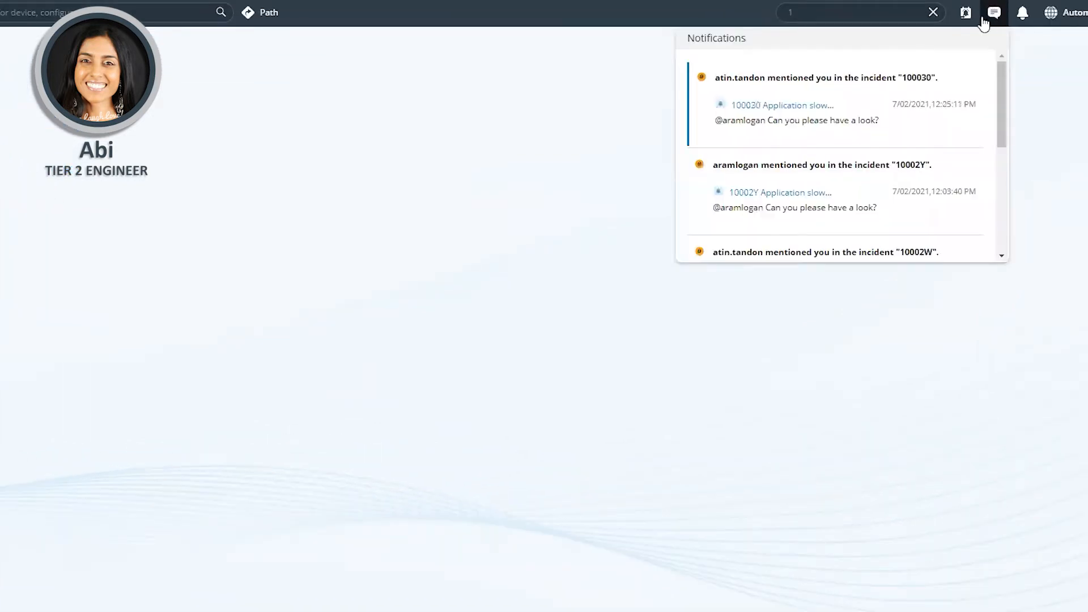
pyautogui.moveTo(782, 105)
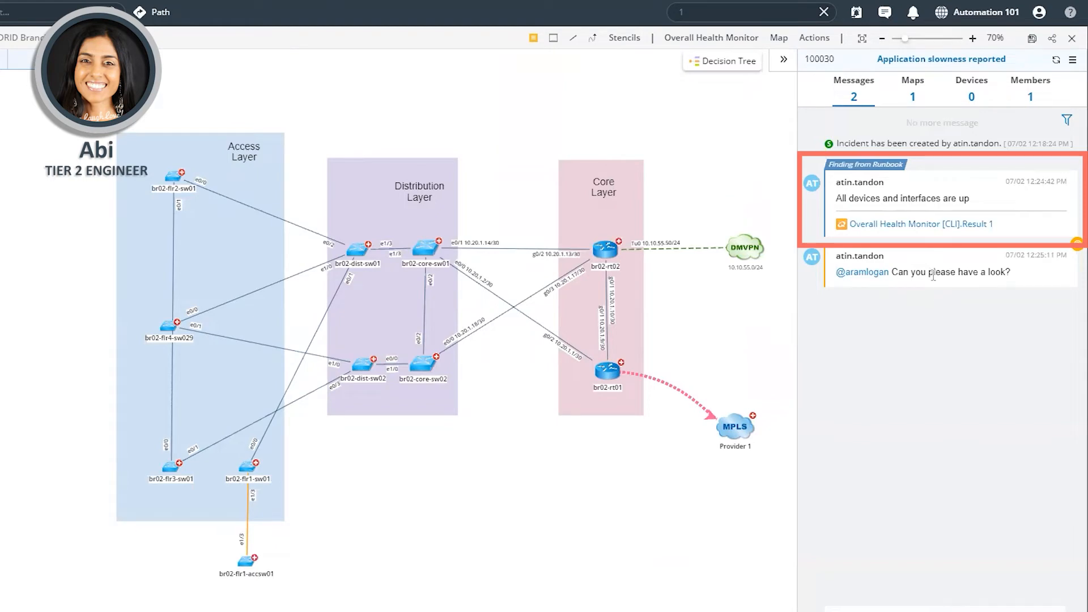
pyautogui.click(917, 223)
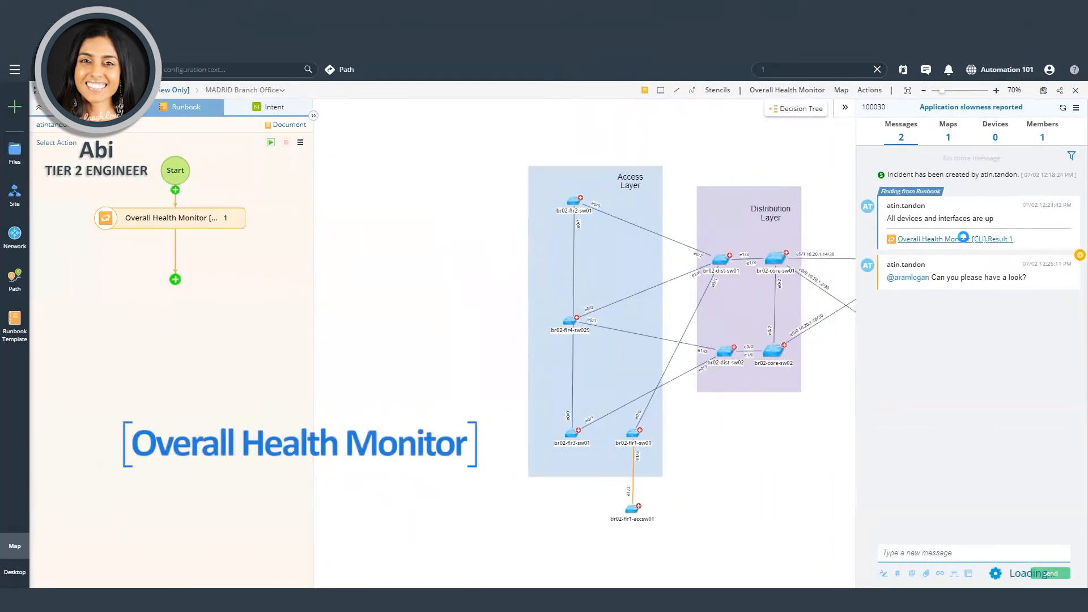
pyautogui.click(952, 239)
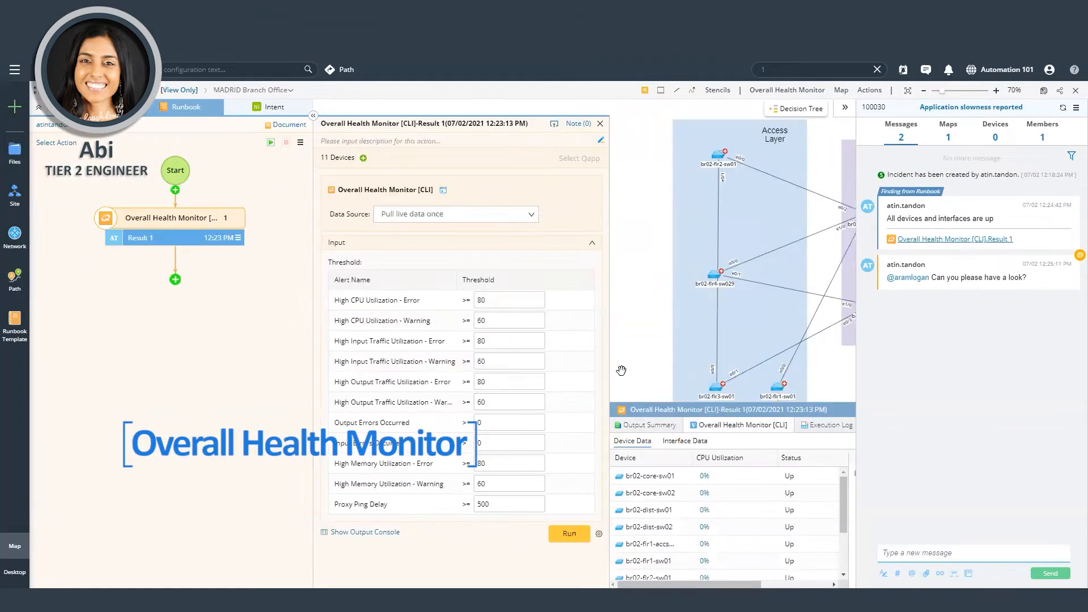
pyautogui.click(600, 124)
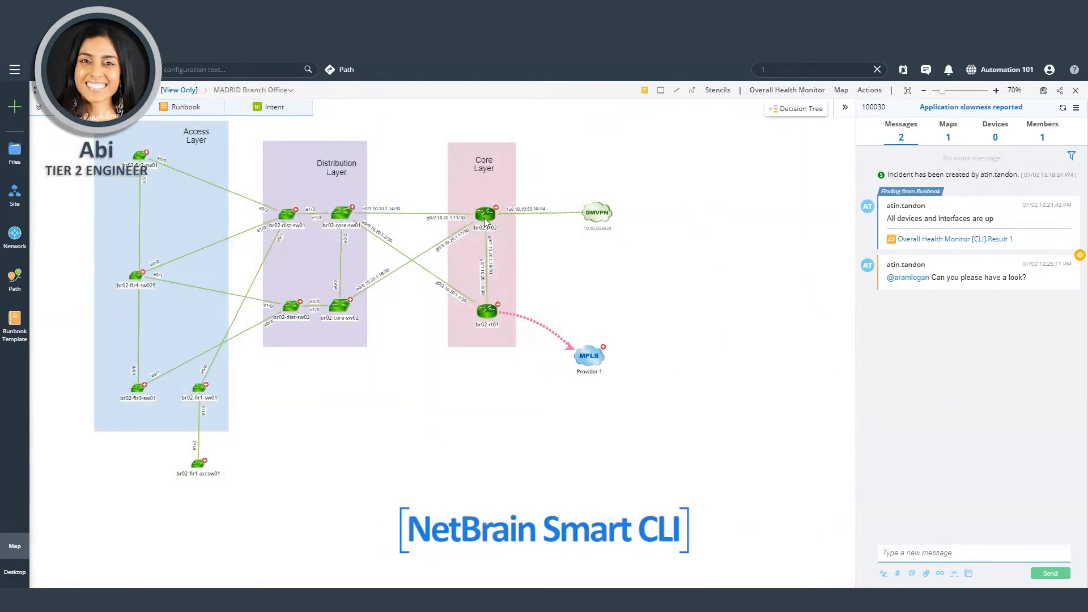
# - Run show bgp neighbors on br02-rt02 in a Smart CLI session
pyautogui.rightClick(484, 213)
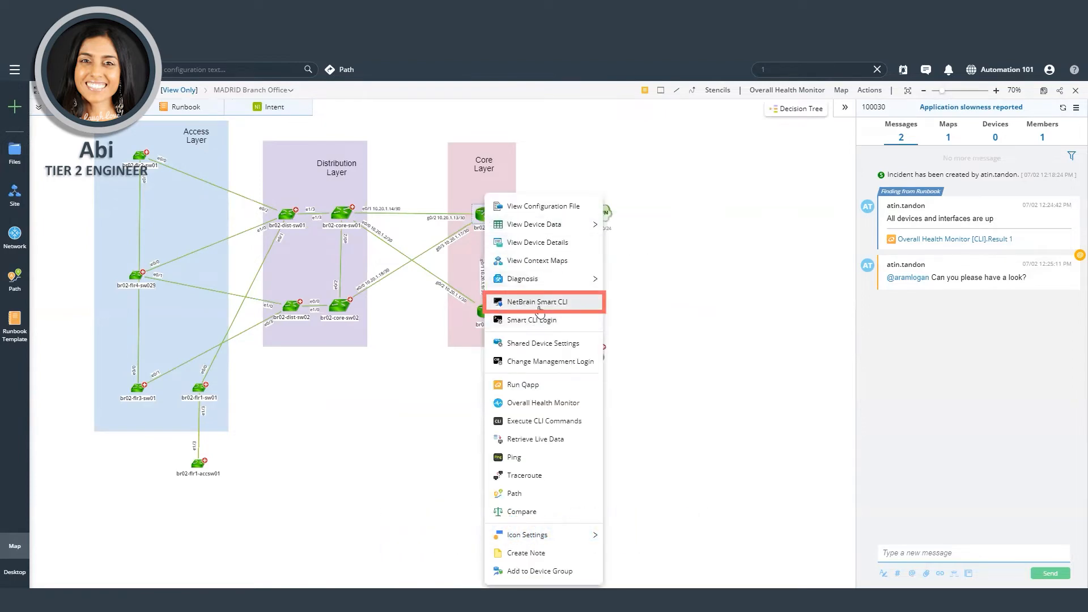
pyautogui.click(537, 302)
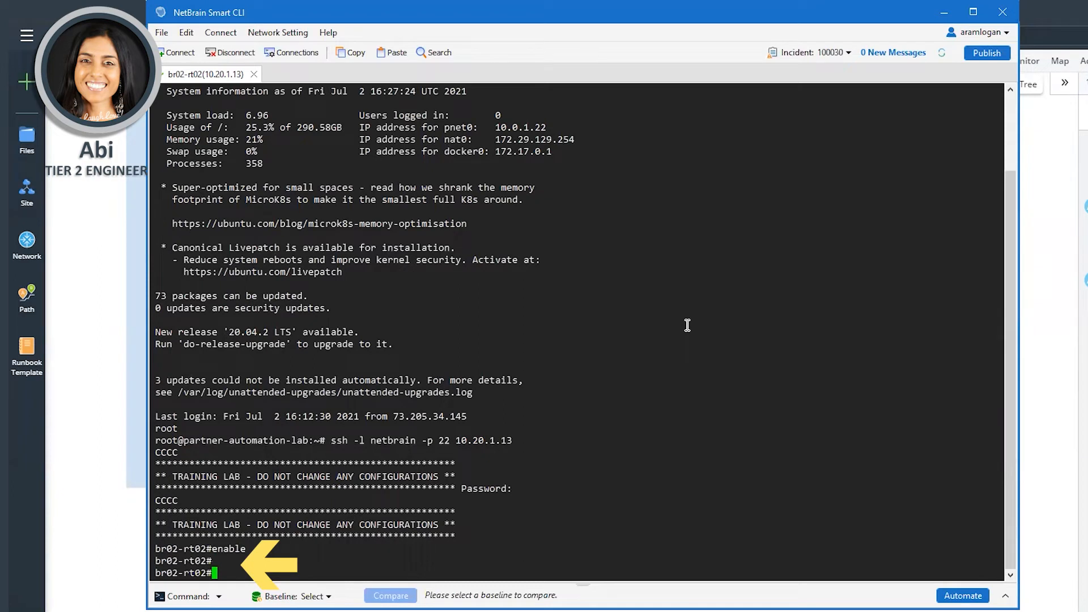
pyautogui.write('show bgp n')
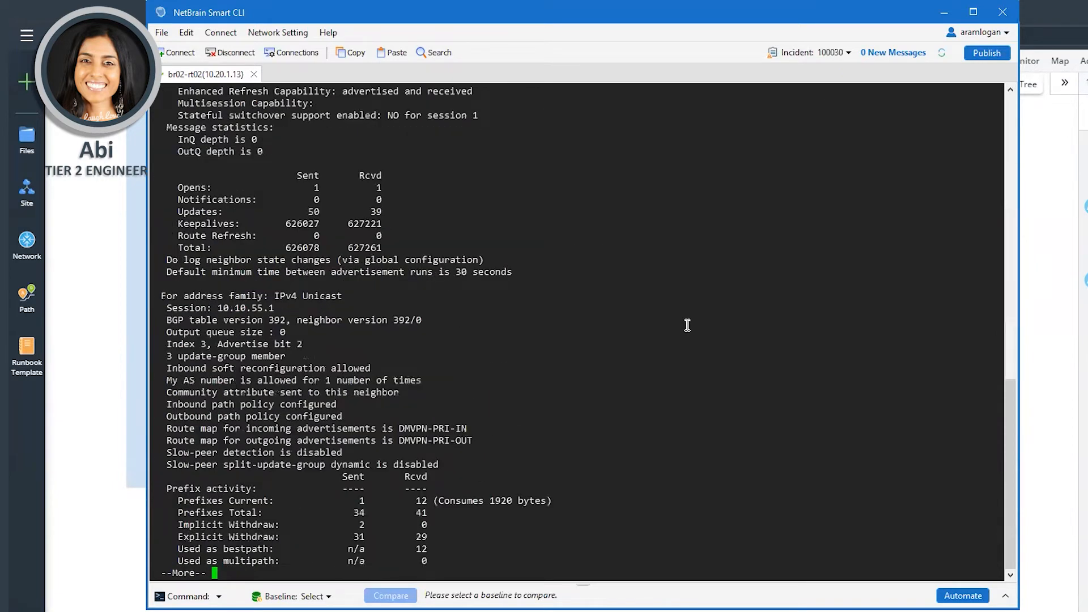
pyautogui.scroll(3)
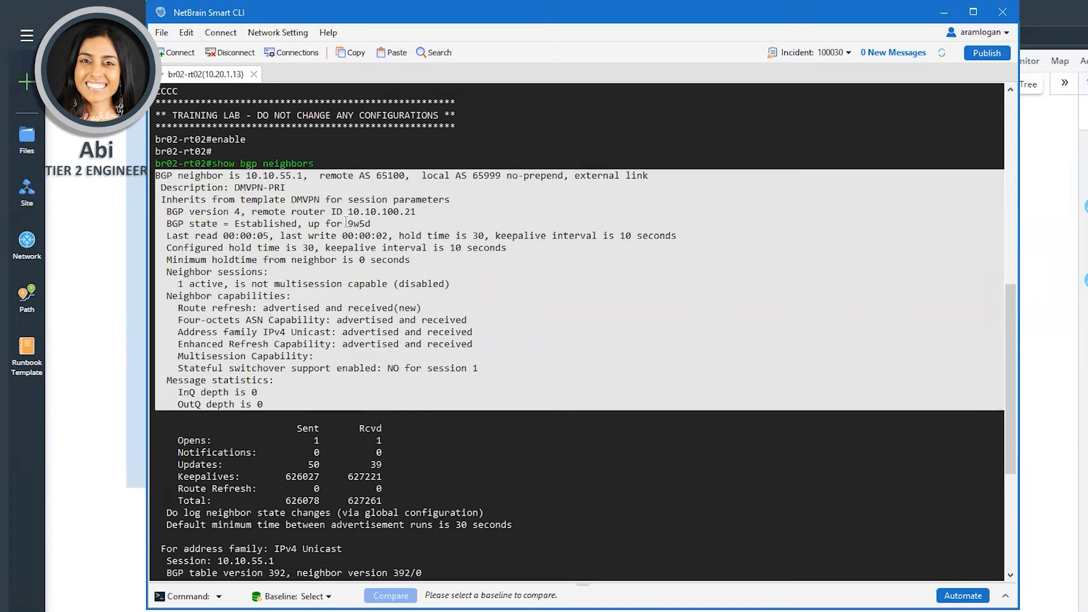
# - Publish the selected BGP neighbor output to incident 100030 as a posted message
pyautogui.rightClick(353, 223)
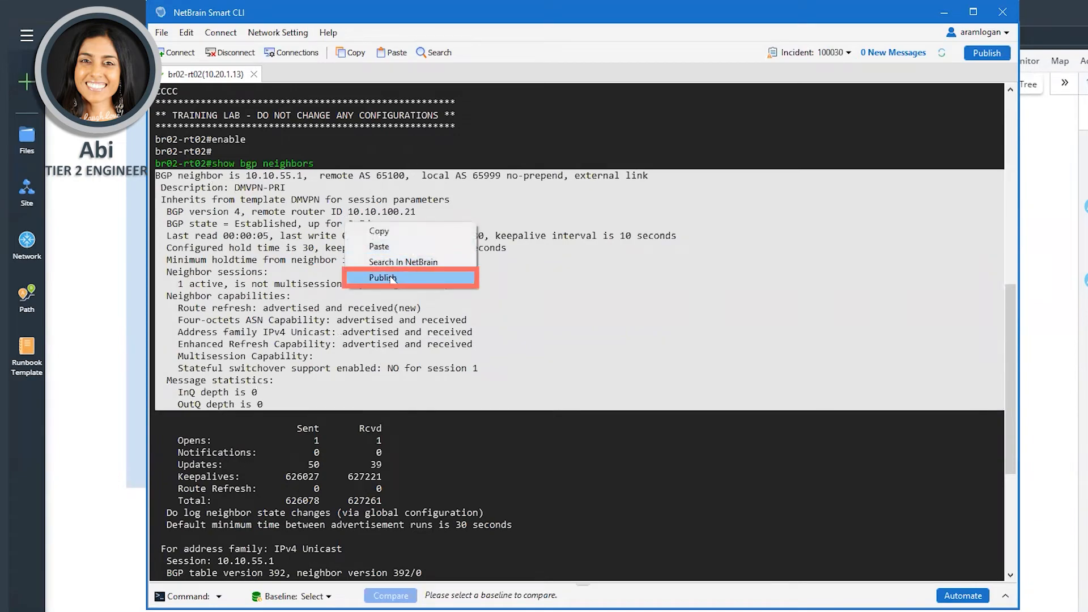
pyautogui.click(382, 278)
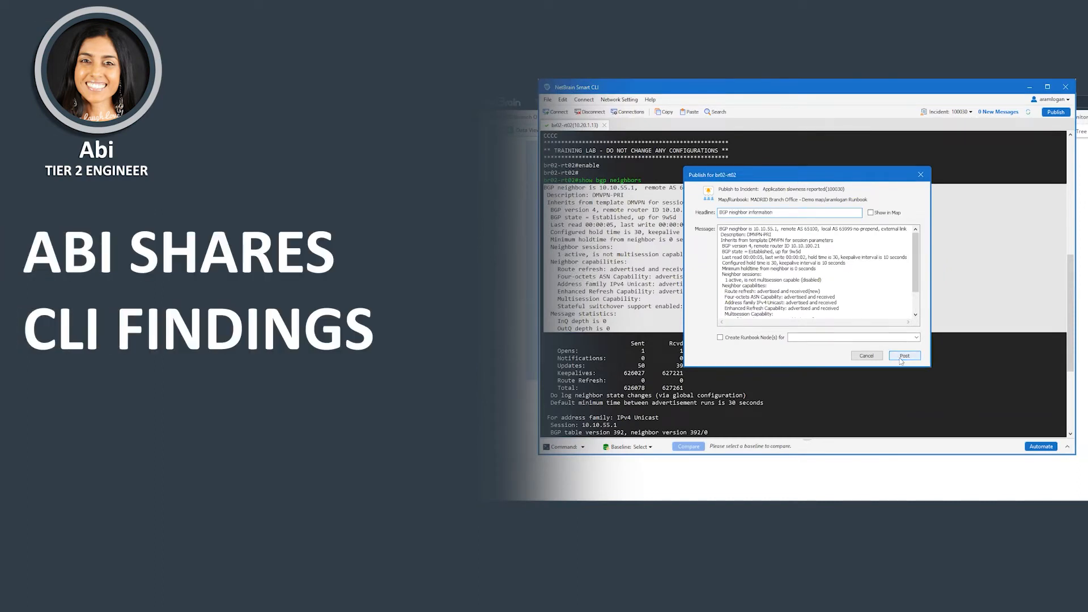
pyautogui.click(904, 355)
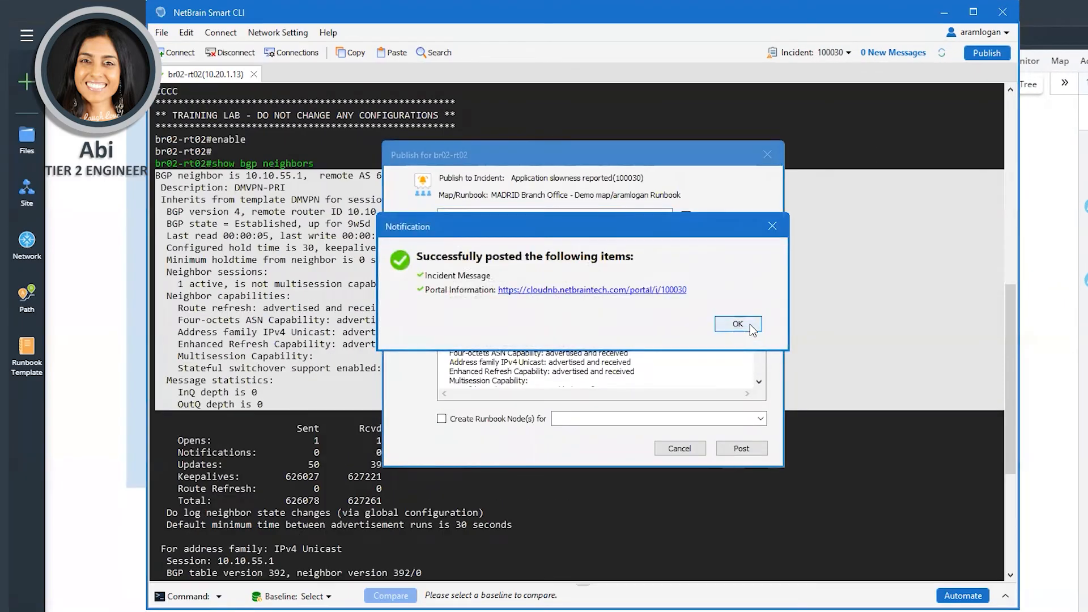
pyautogui.click(737, 324)
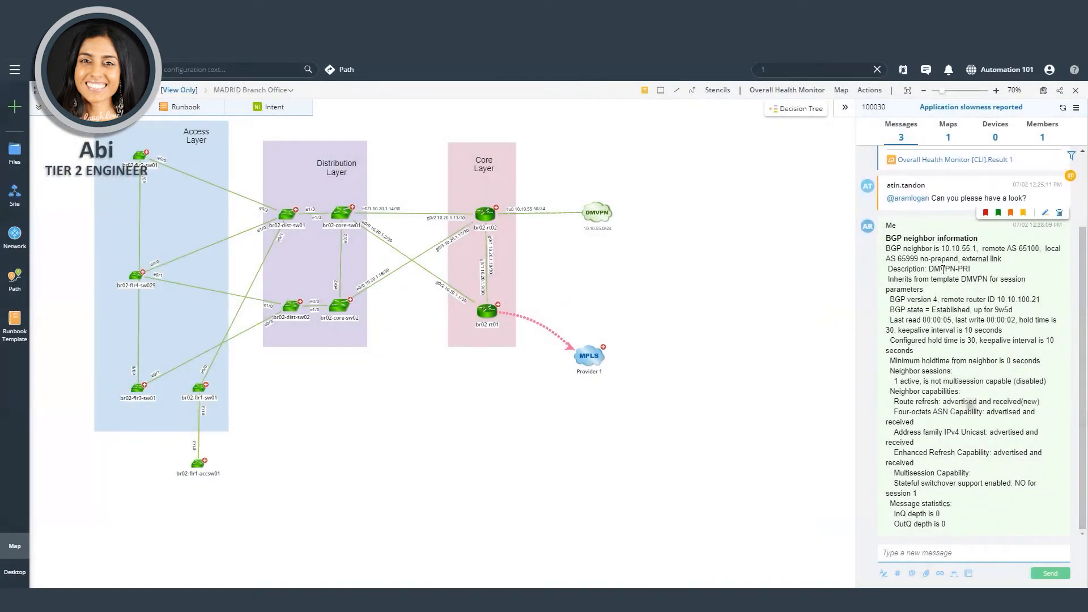
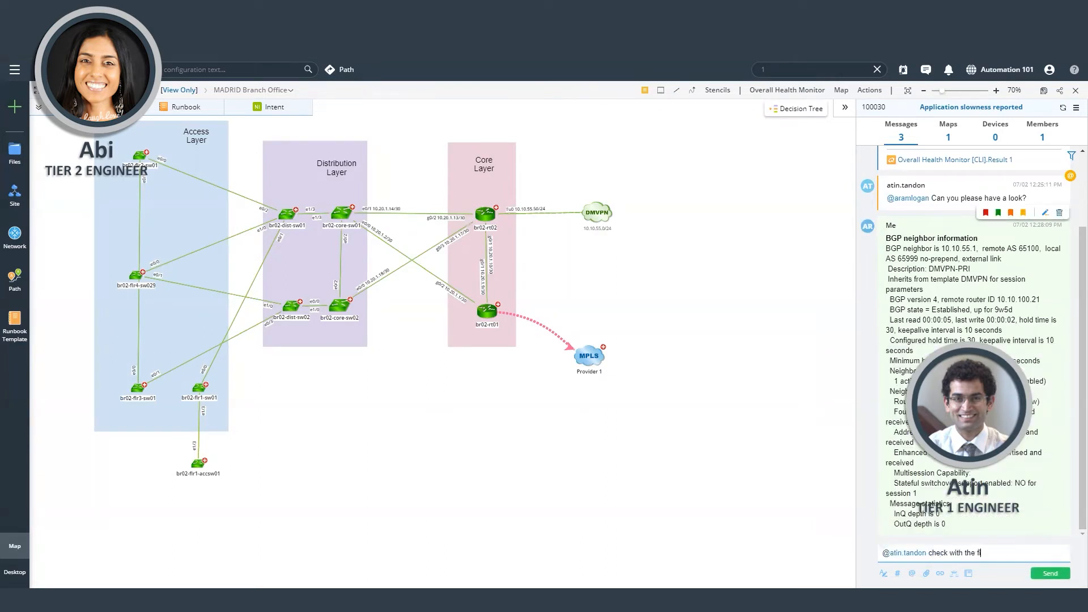
pyautogui.write('irewall team - they pushed a change yesterday')
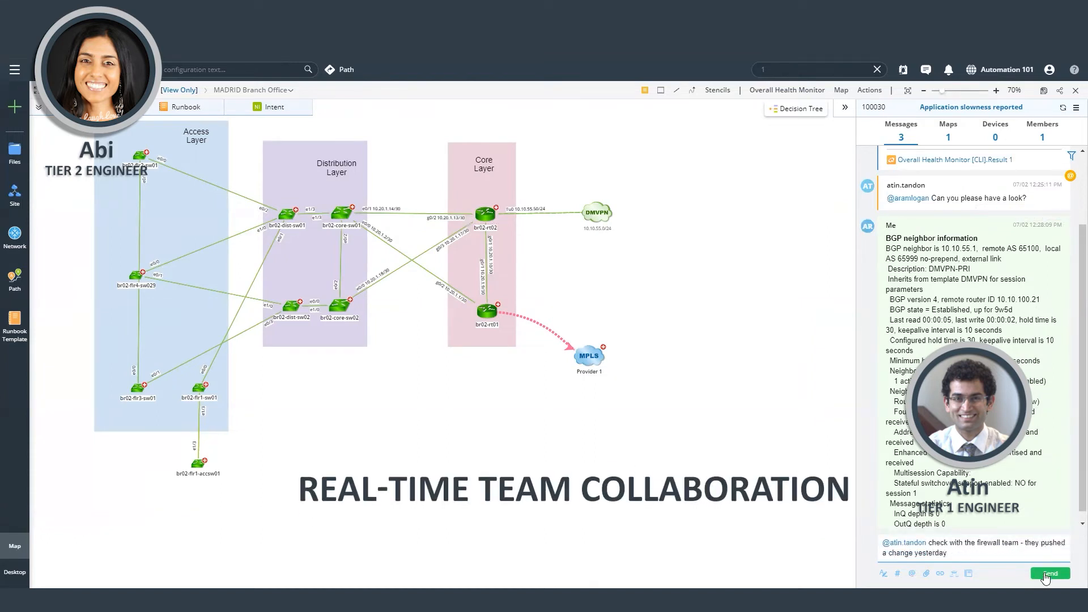
pyautogui.click(1051, 573)
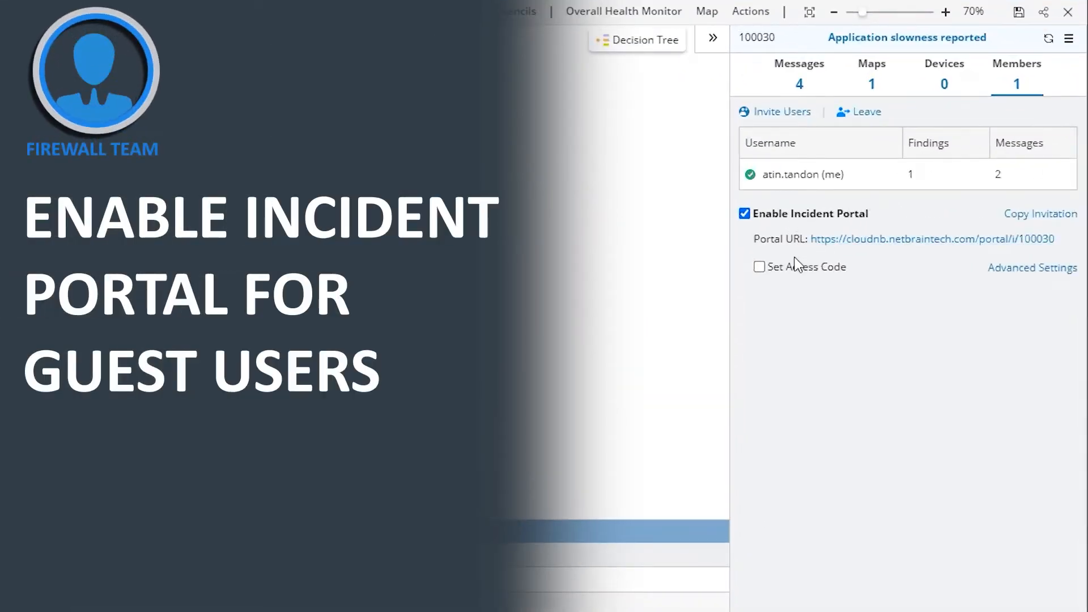
pyautogui.click(760, 267)
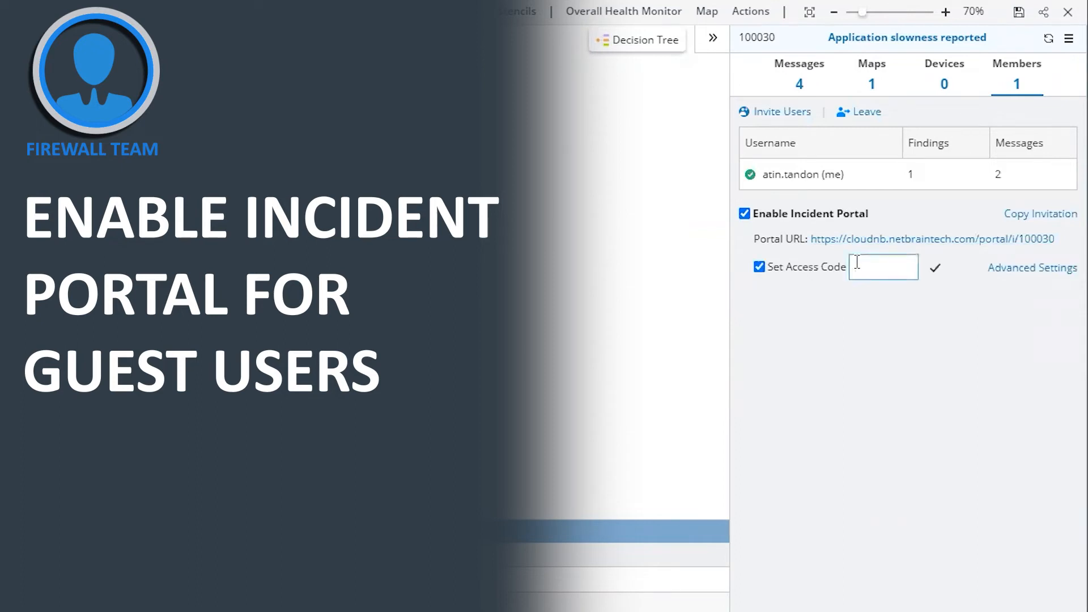
pyautogui.write('.2')
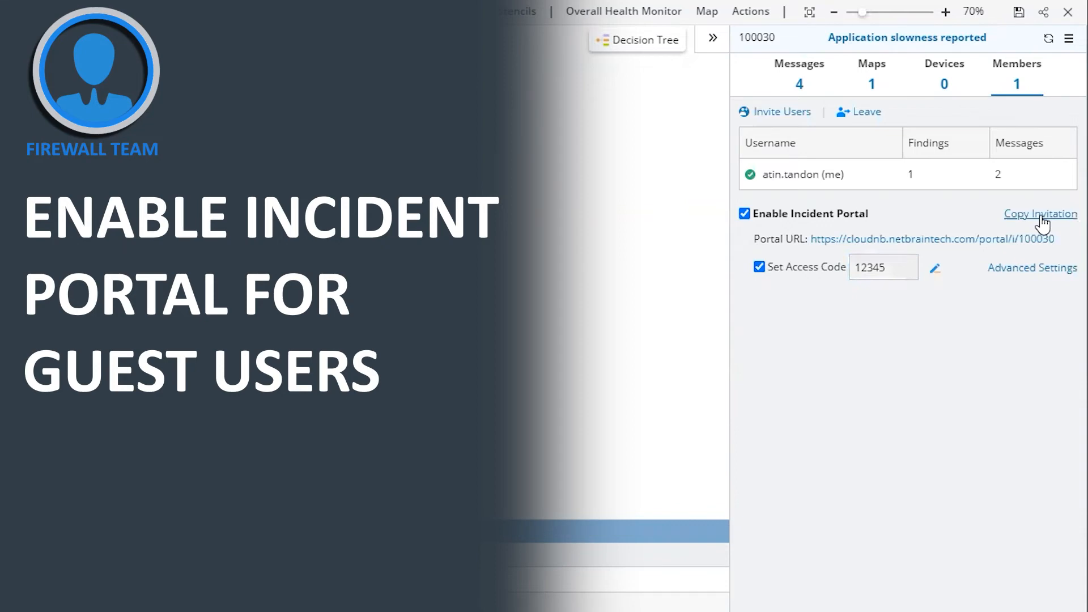
pyautogui.click(1041, 213)
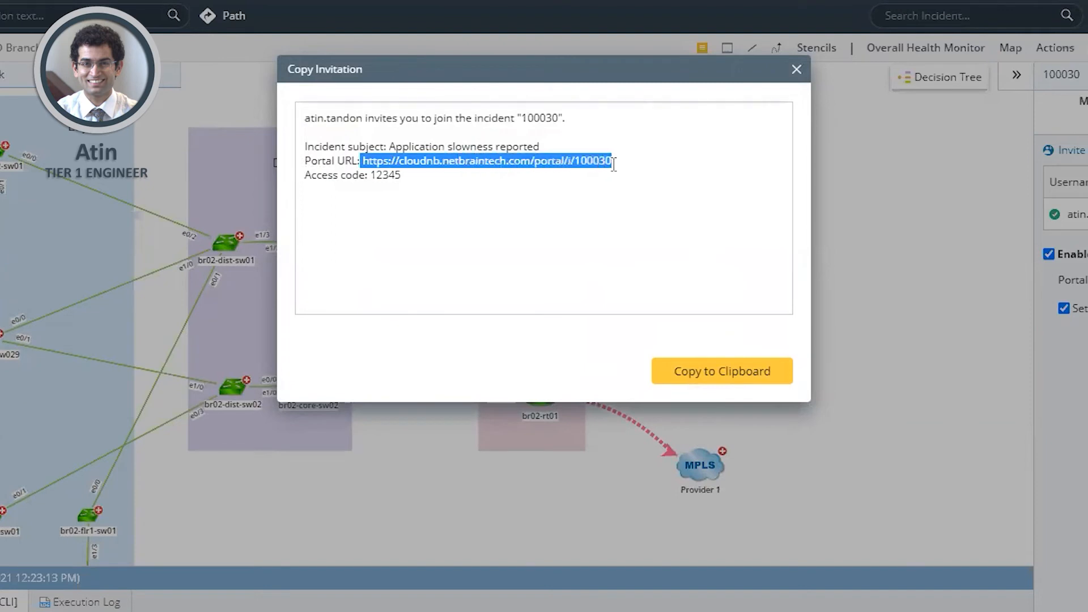
pyautogui.moveTo(583, 213)
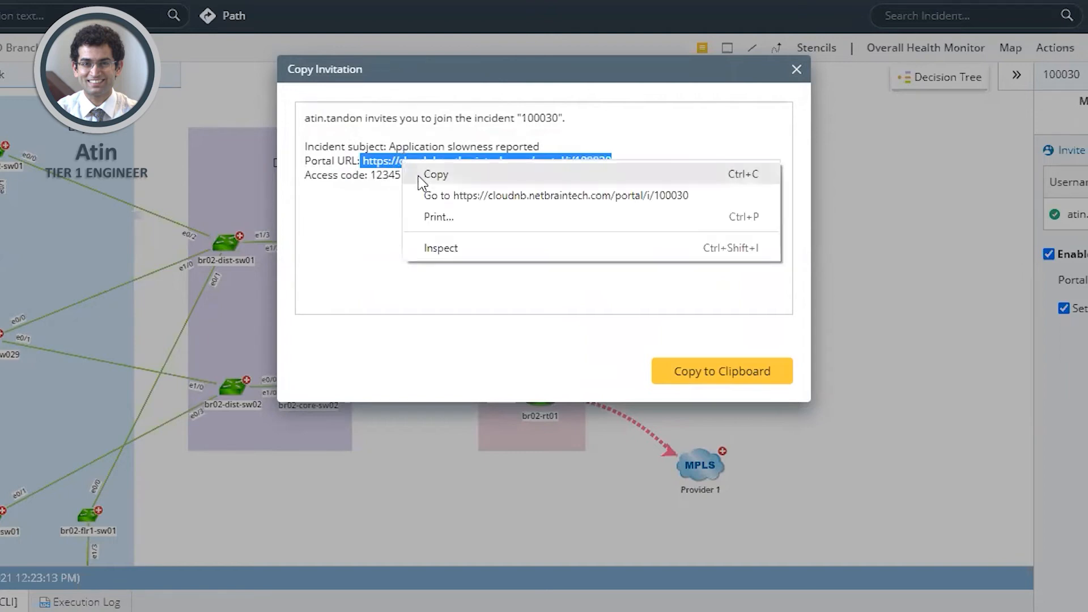
pyautogui.click(554, 195)
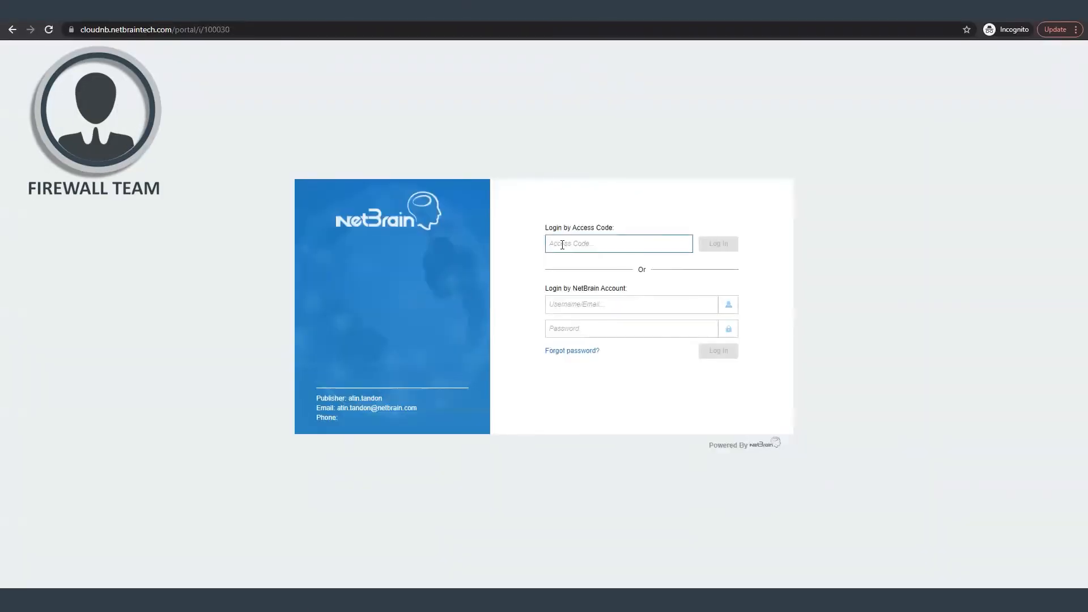
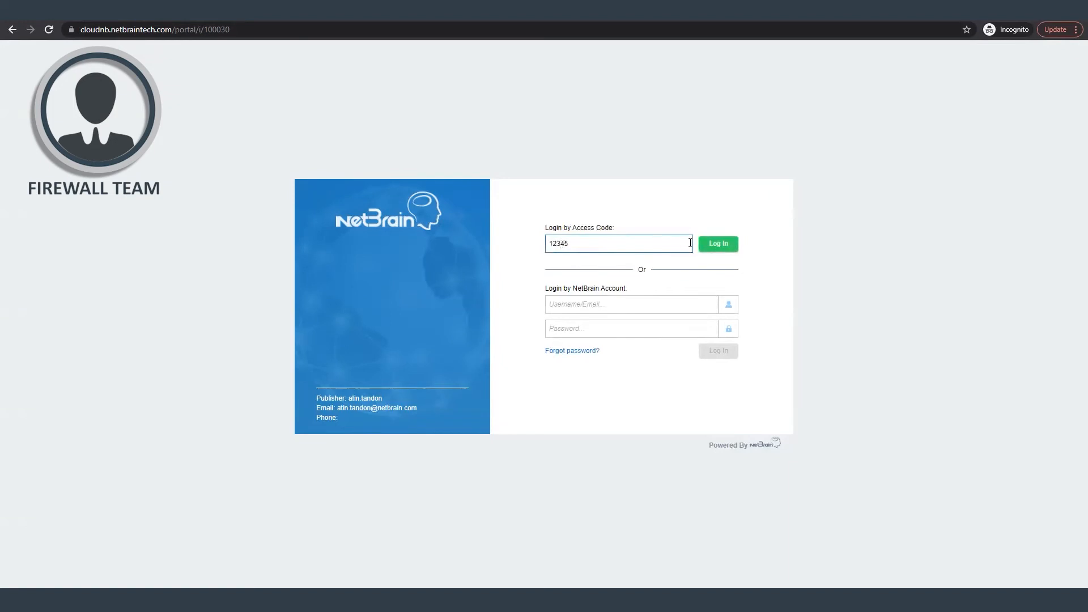
pyautogui.click(717, 244)
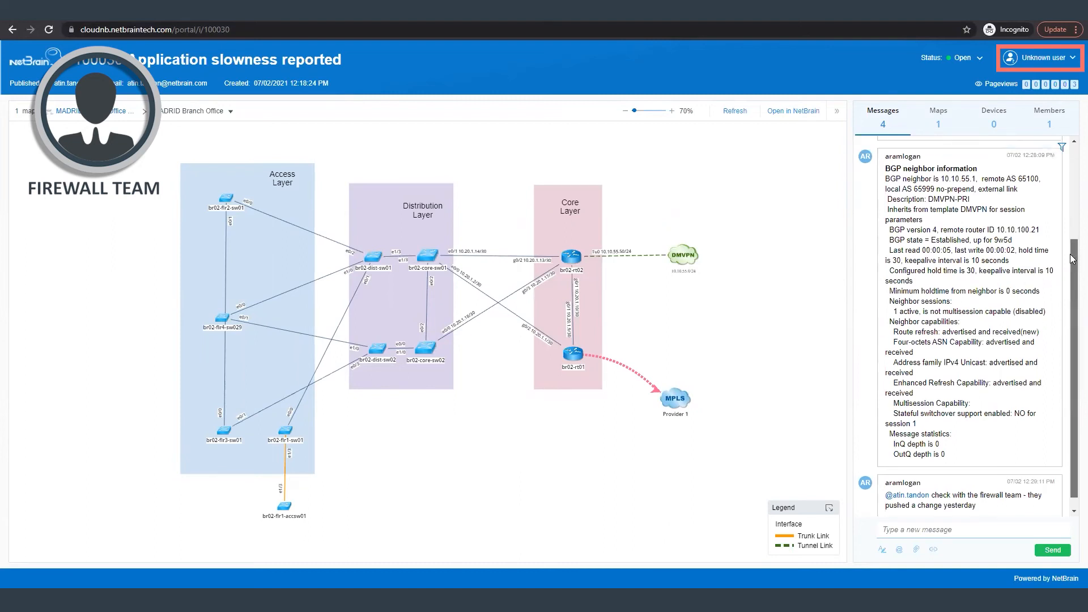
pyautogui.scroll(3)
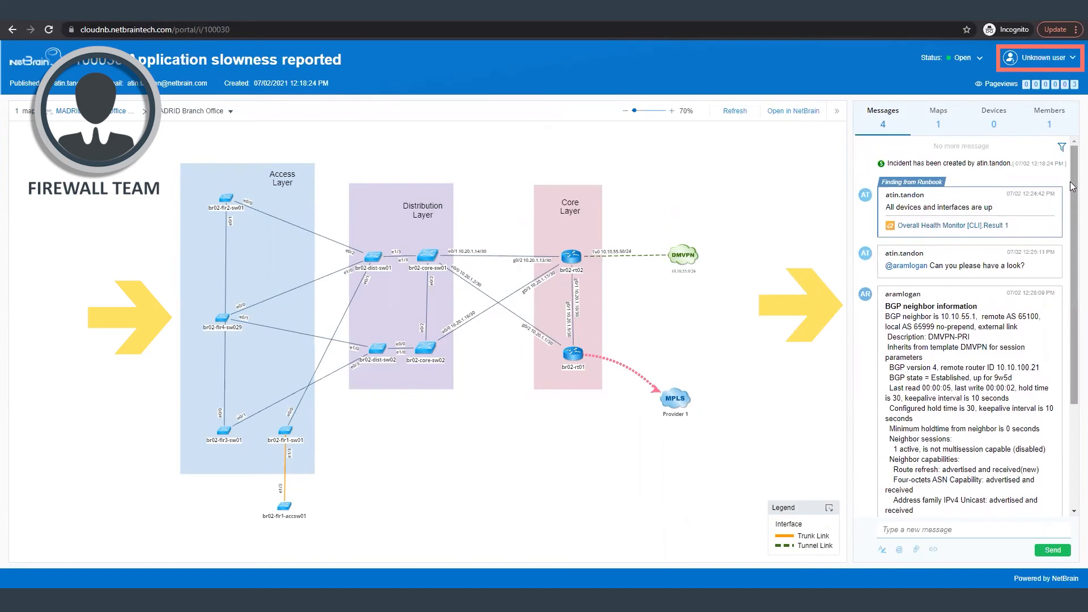
pyautogui.scroll(-3)
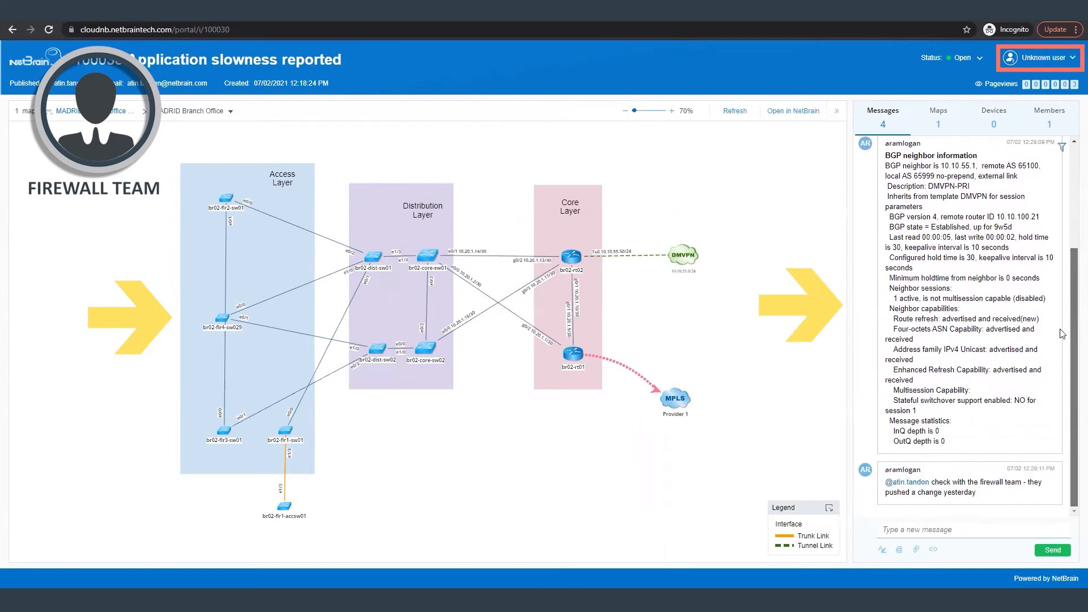